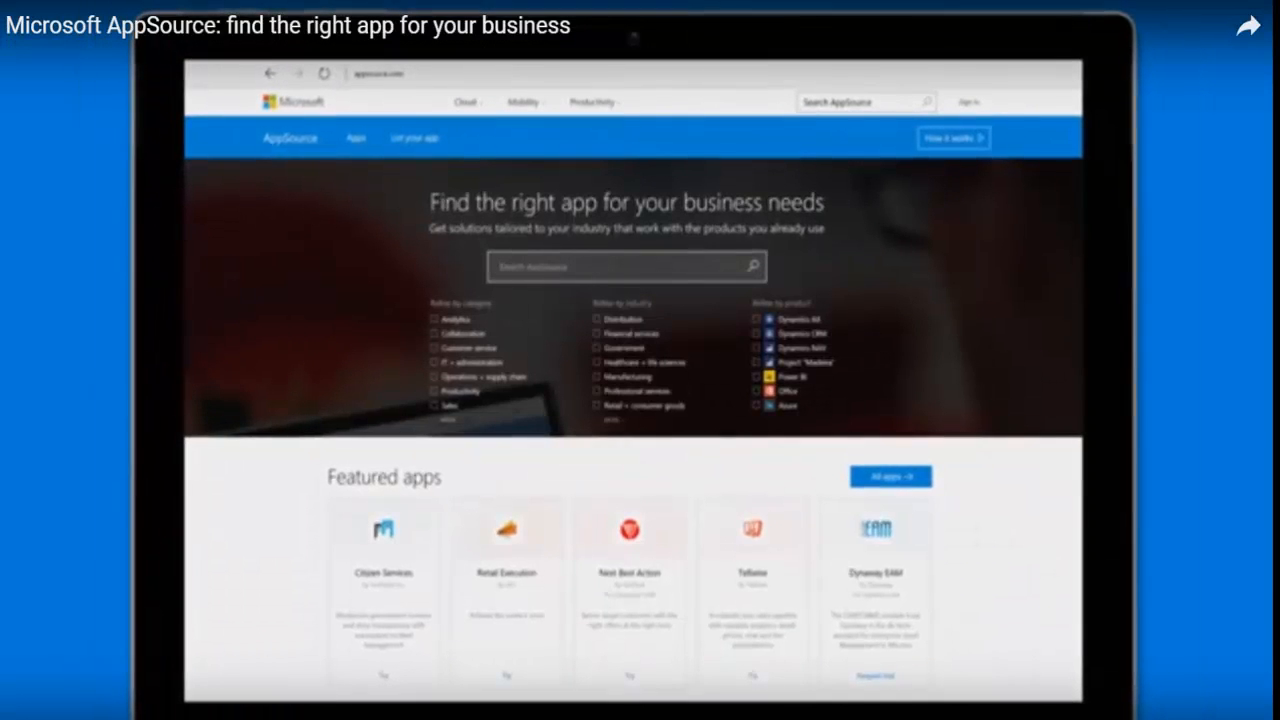
Search 'store management', filter to Retail + consumer goods and Dynamics AX, and show all results
{"action": "left_click", "coordinate": [966, 101]}
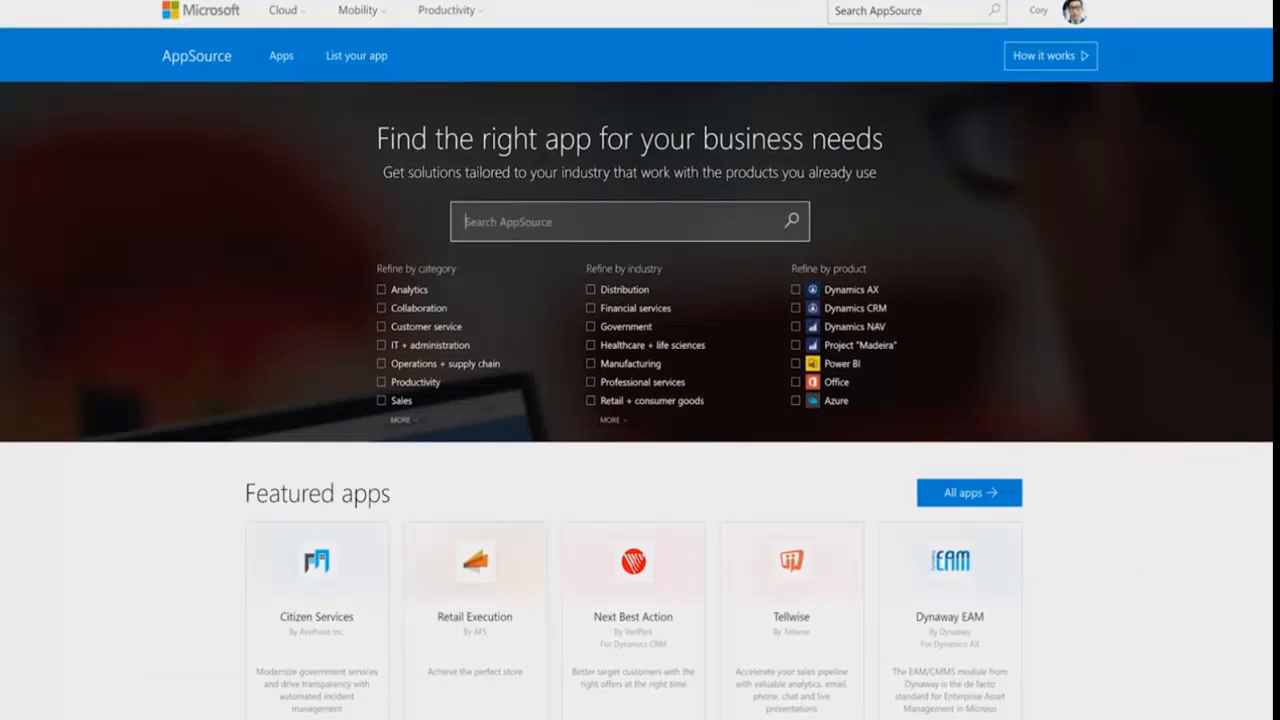
{"action": "type", "text": "store management"}
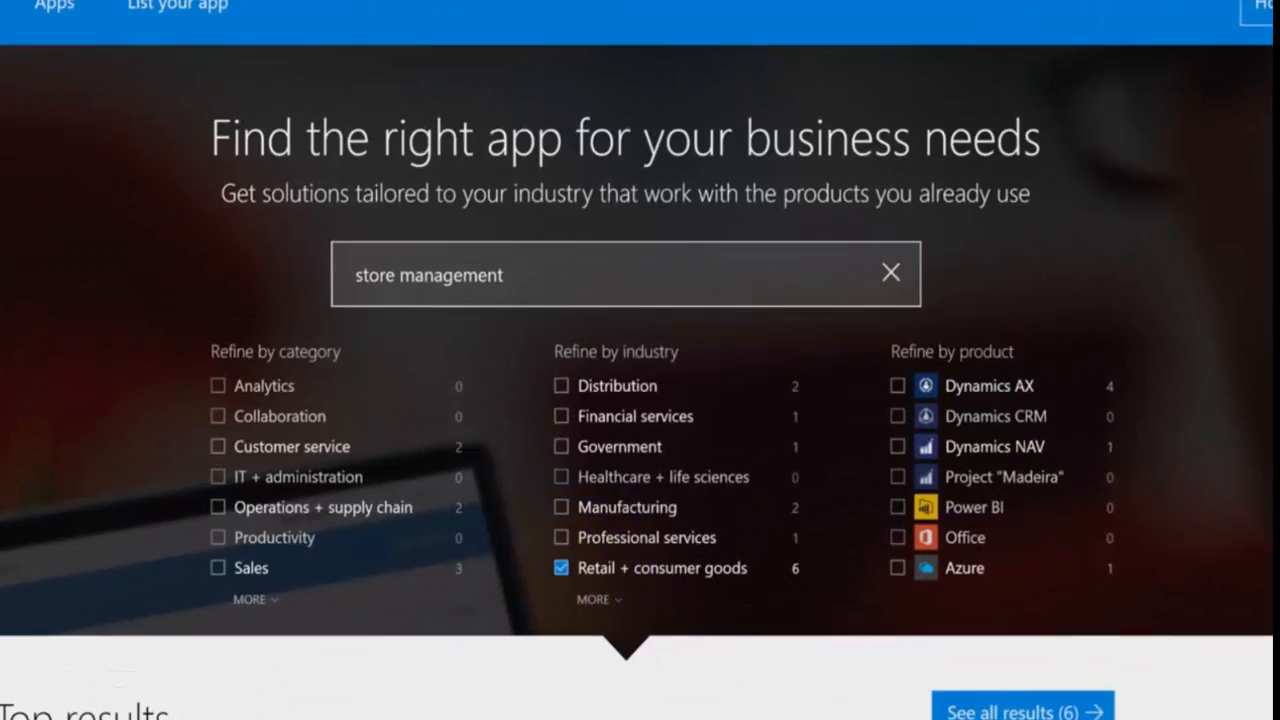
{"action": "left_click", "coordinate": [899, 384]}
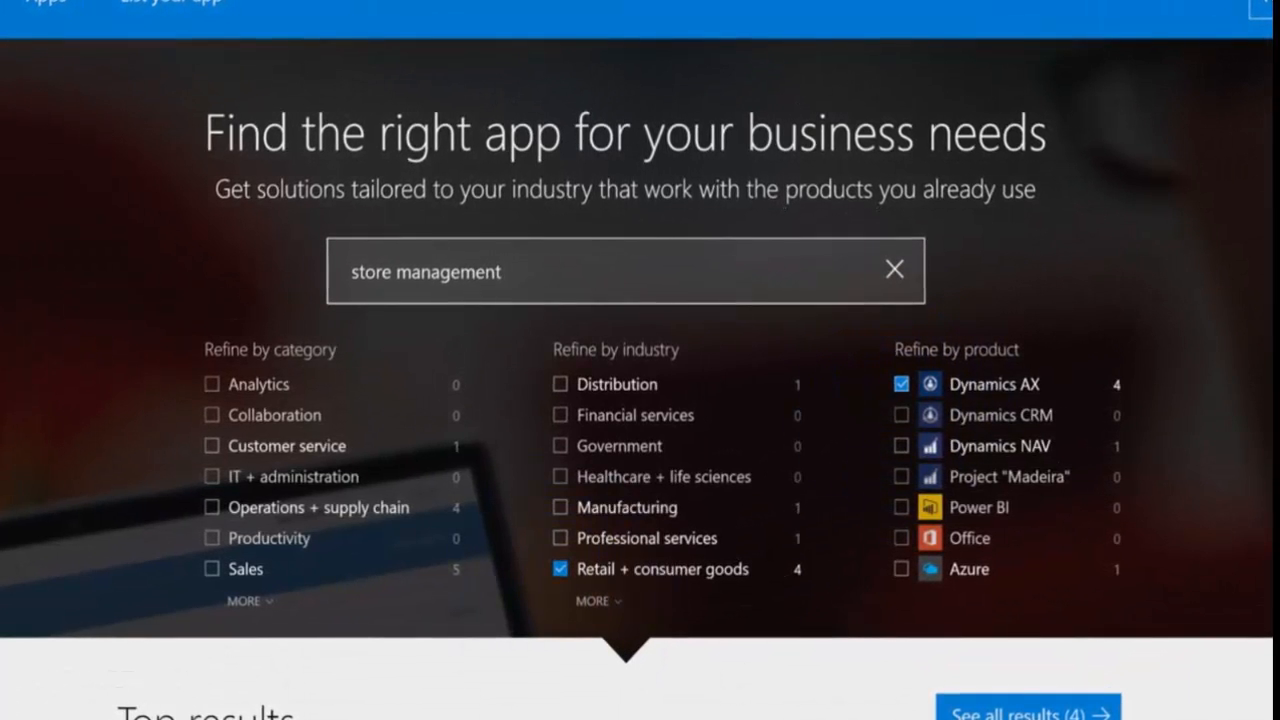
{"action": "left_click", "coordinate": [1027, 711]}
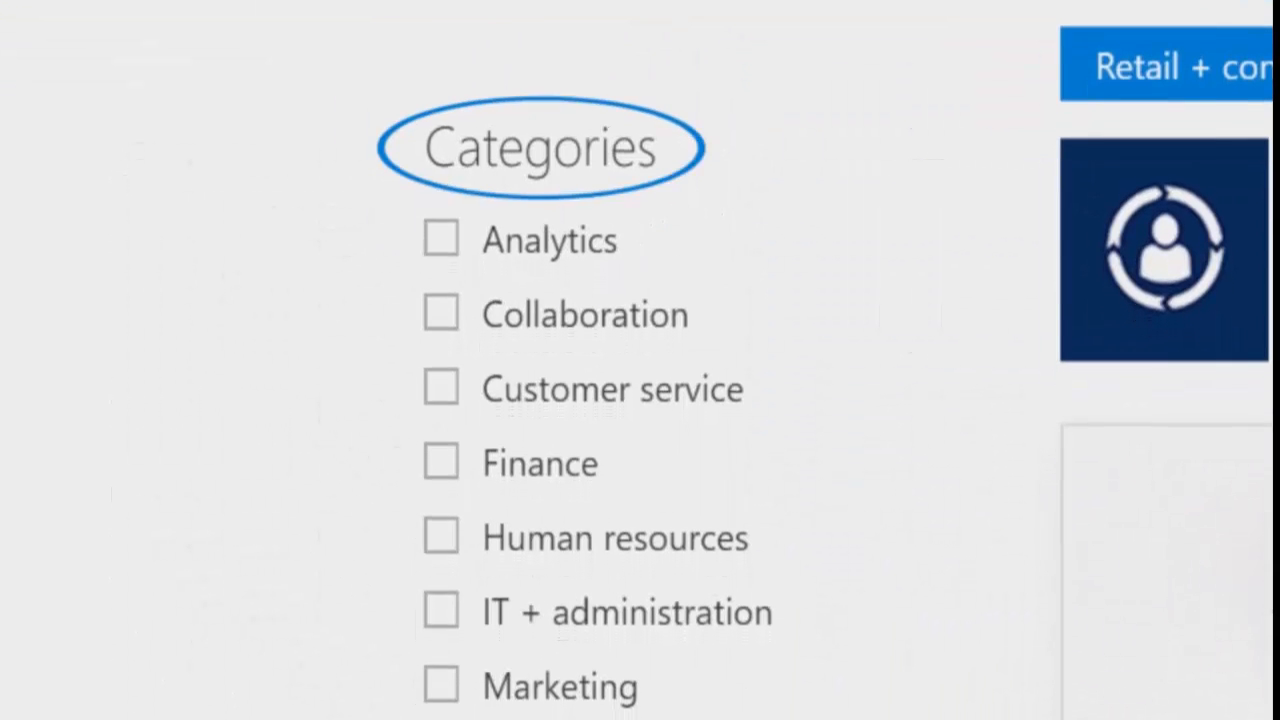
Scroll down the results list to the Next Best Action tile
{"action": "scroll", "scroll_direction": "down", "scroll_amount": 3}
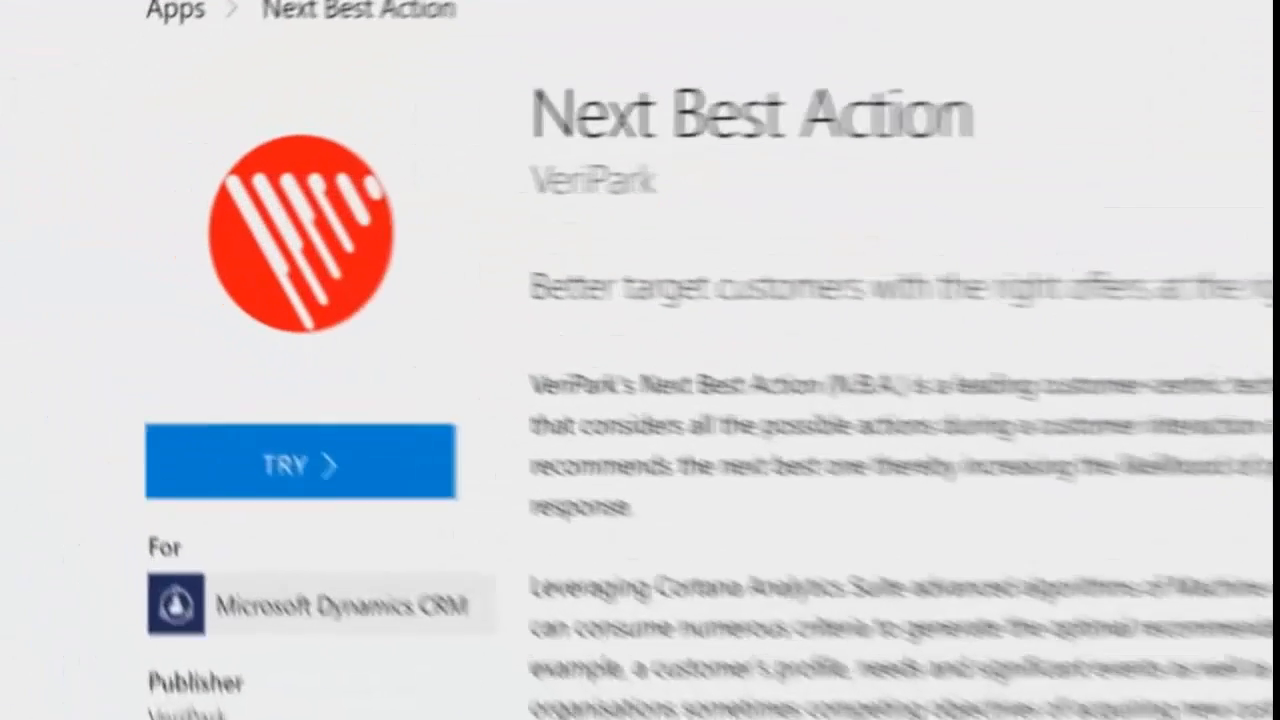
Start a Citizen Services trial and accept the provider's terms
{"action": "left_click", "coordinate": [299, 463]}
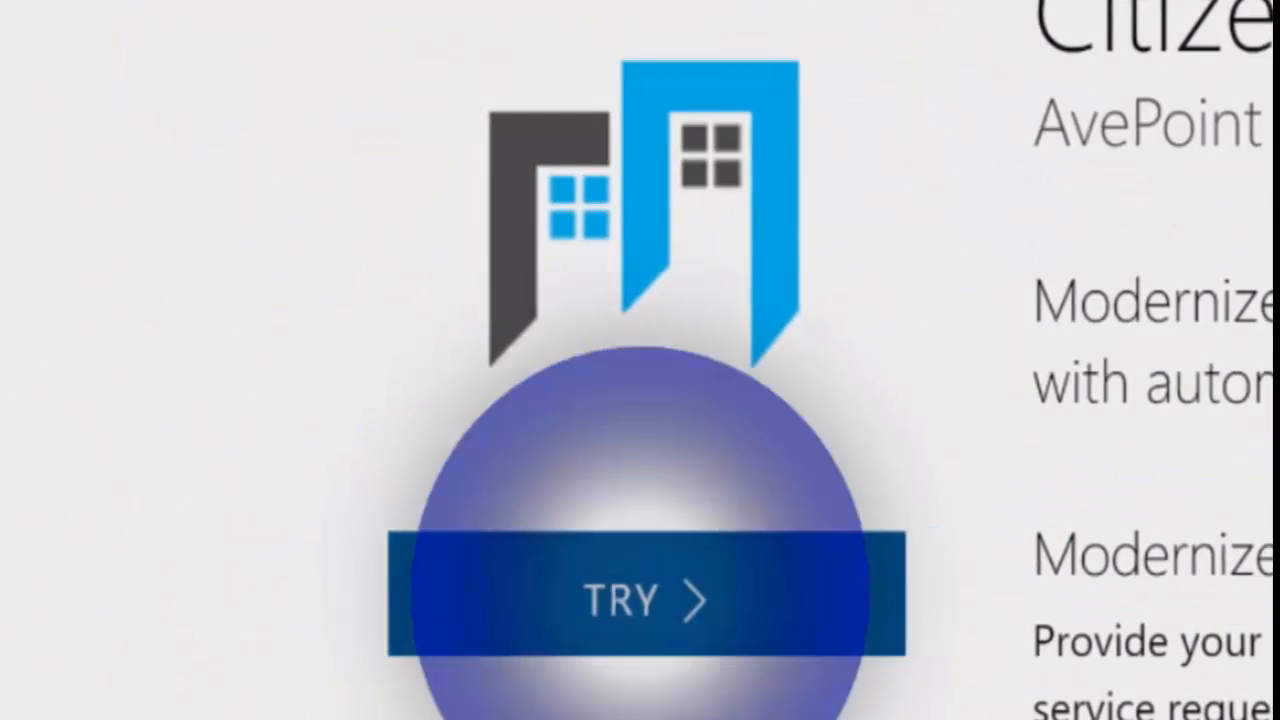
{"action": "left_click", "coordinate": [645, 600]}
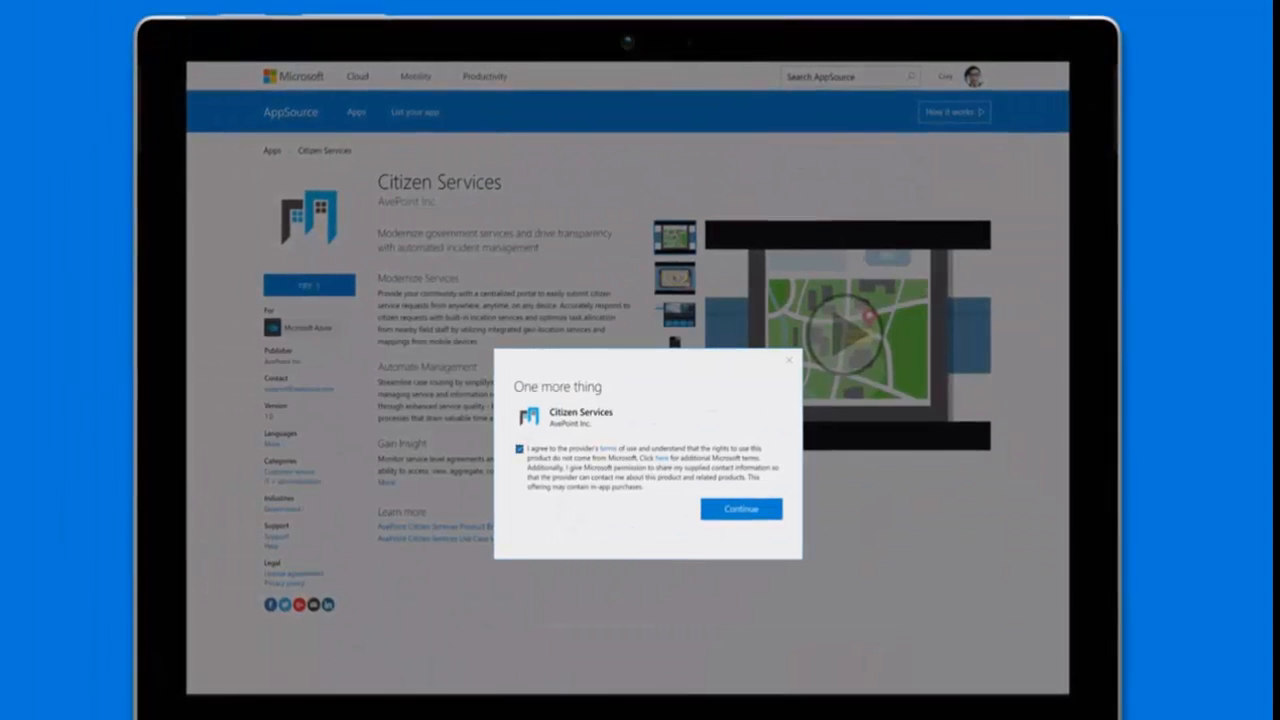
{"action": "left_click", "coordinate": [740, 509]}
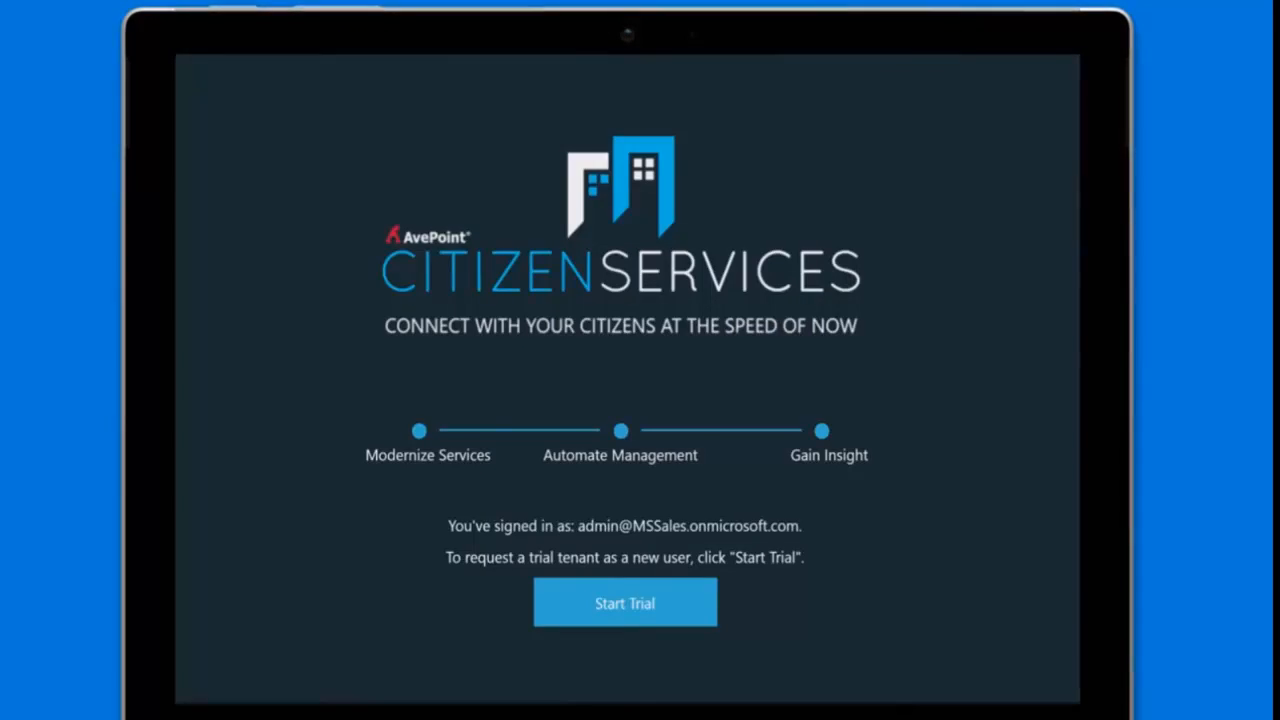
Start the AvePoint trial and go to the citizen portal home
{"action": "left_click", "coordinate": [625, 602]}
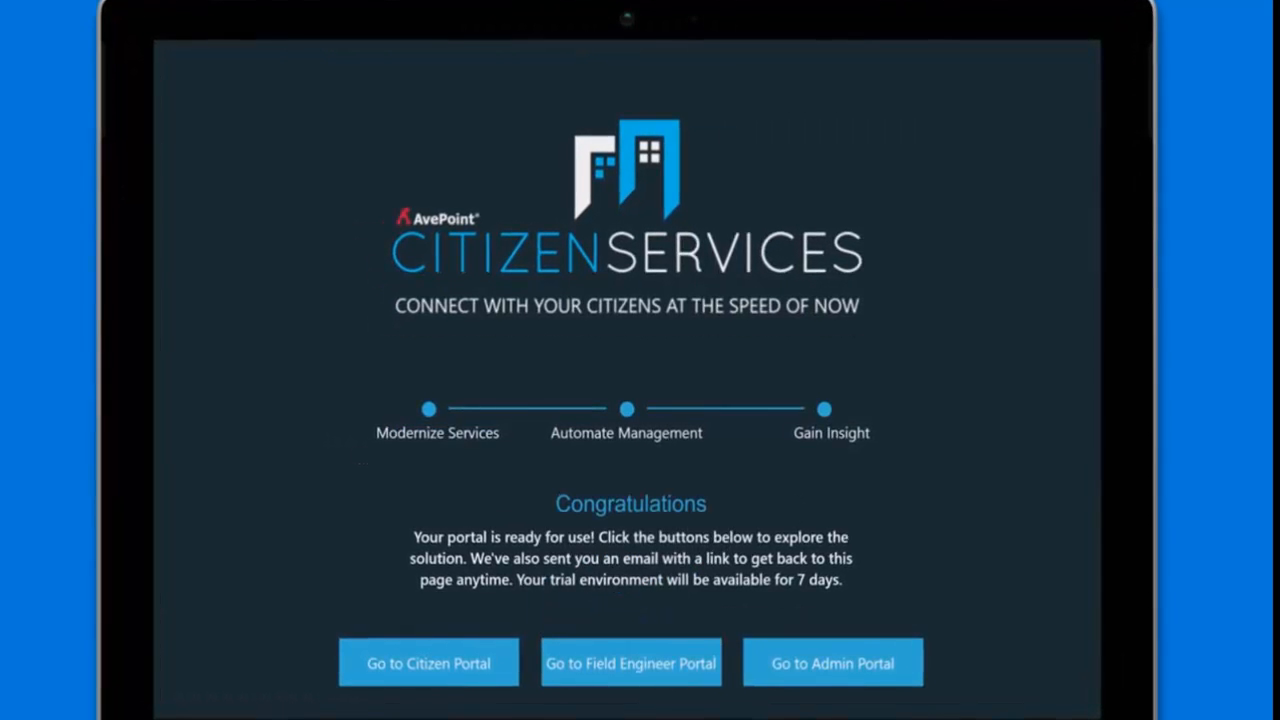
{"action": "left_click", "coordinate": [428, 663]}
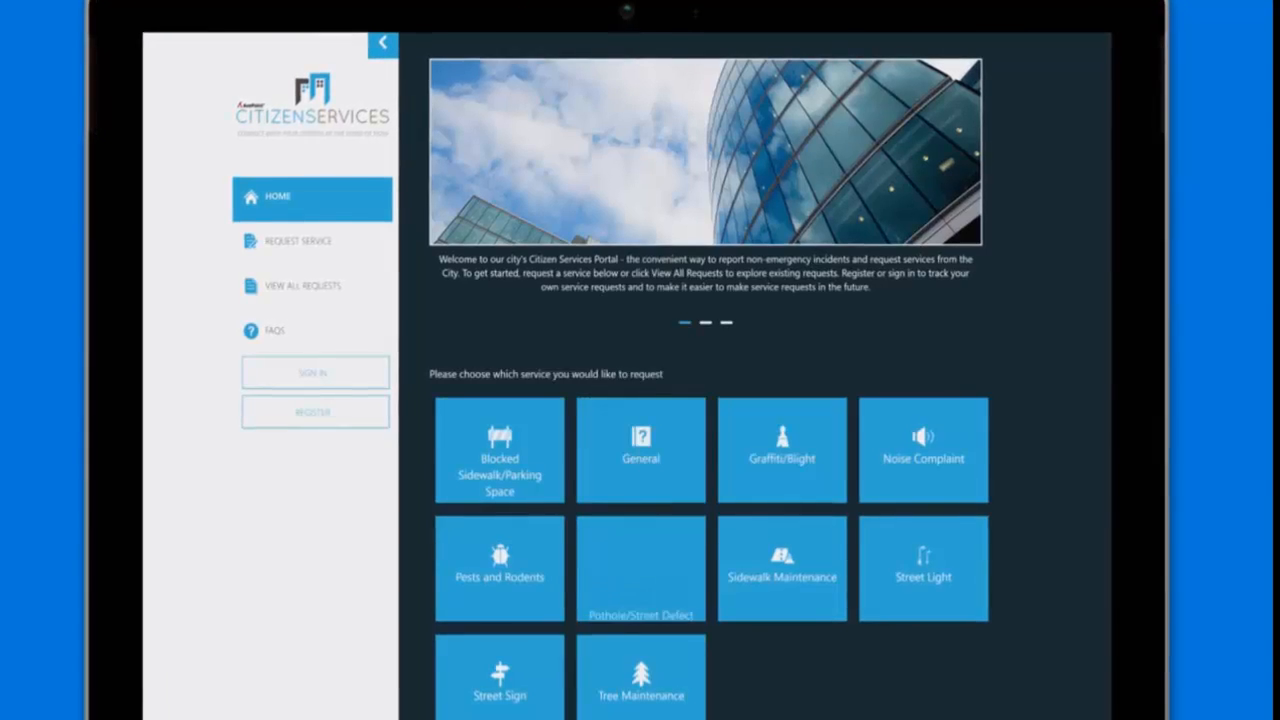